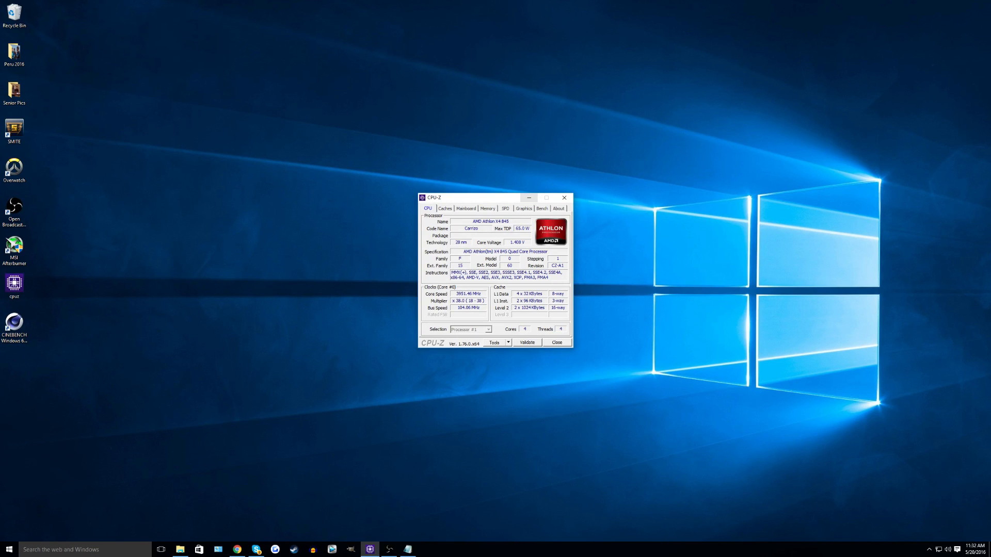
mouse_move(527, 198)
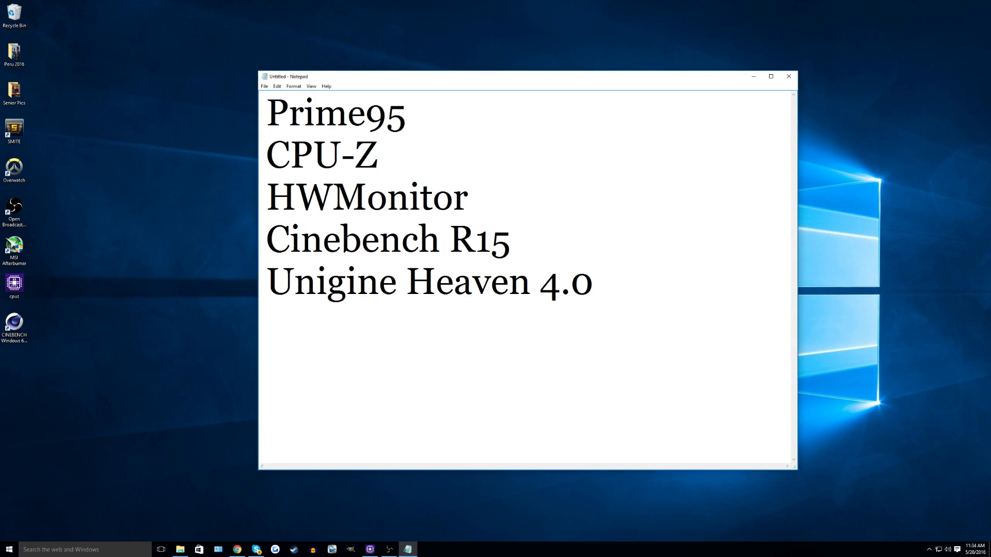
Multiply the x35 multiplier by the 100 MHz base clock to get 3,500, then clear for the next calculation.
click(376, 156)
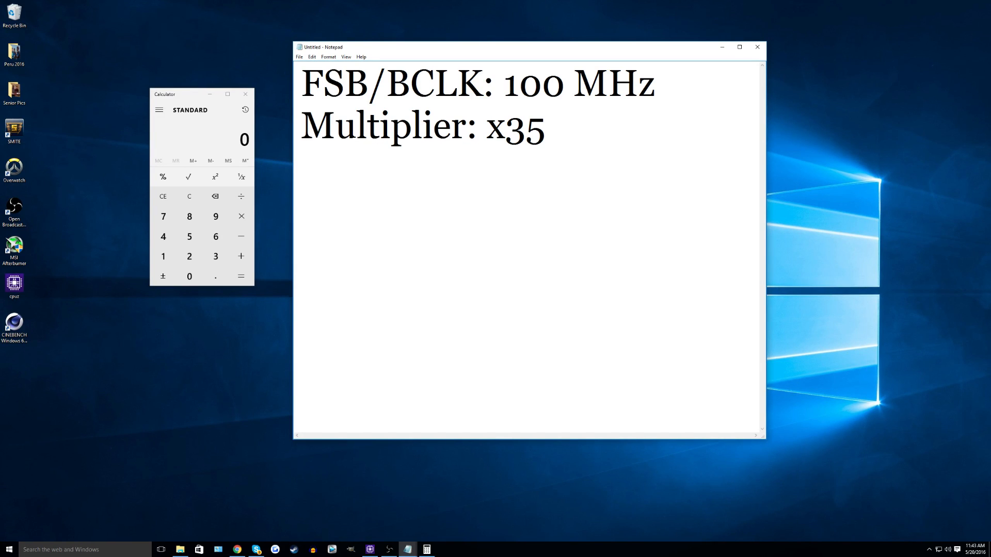
click(547, 125)
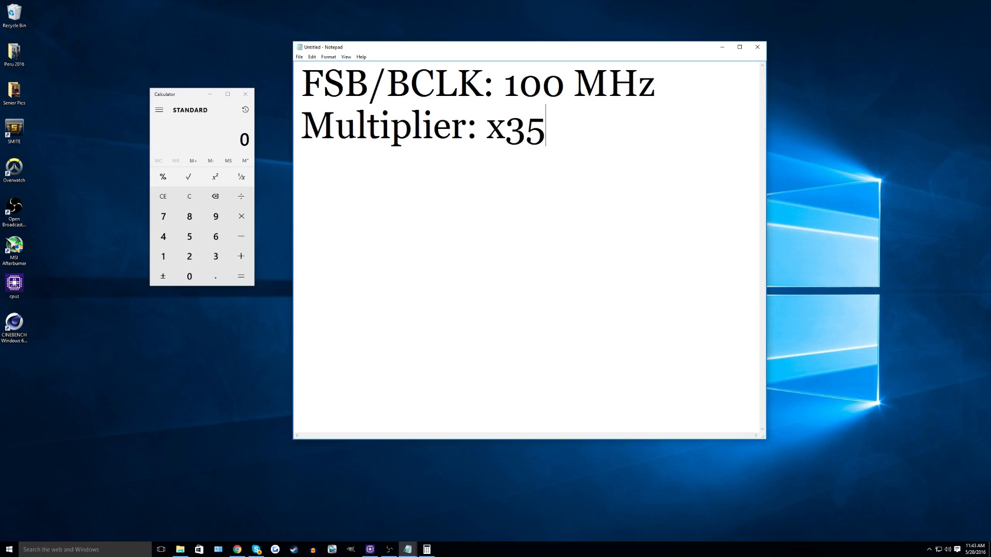
mouse_move(215, 256)
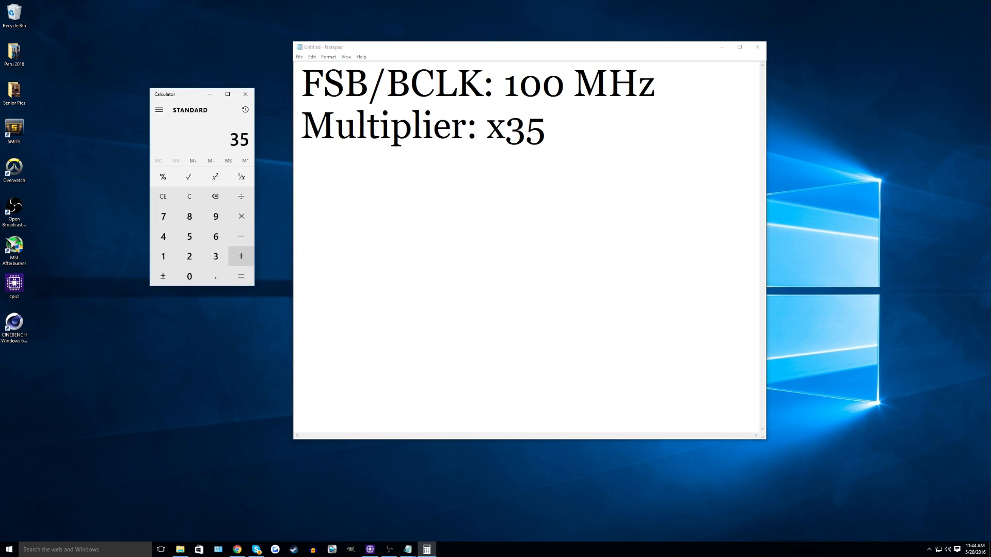
click(241, 277)
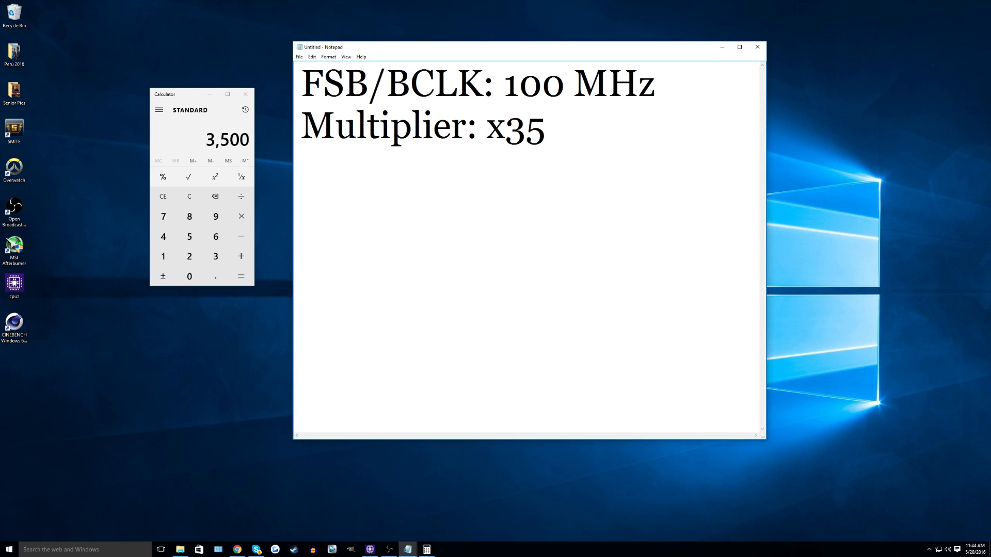
click(544, 125)
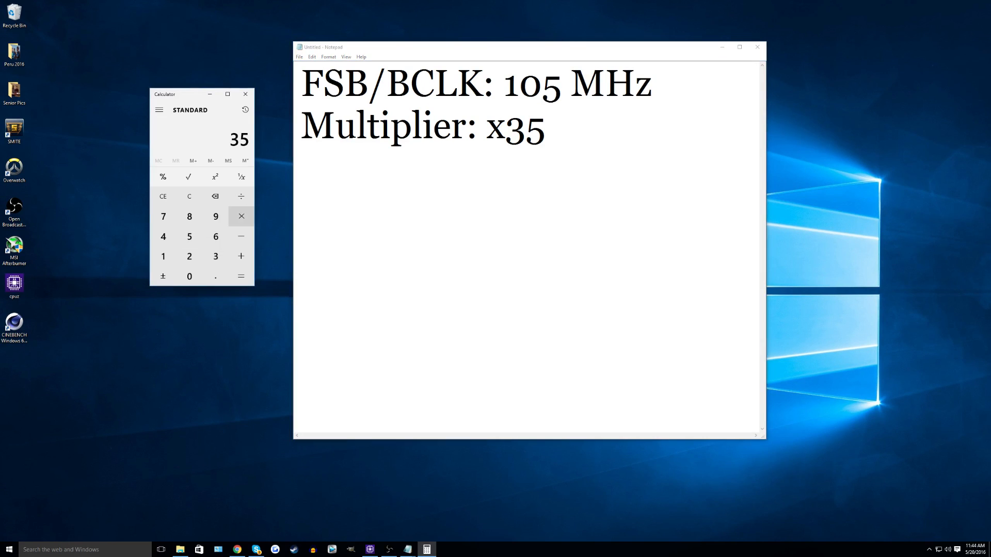
Start multiplying 35 by the raised 105 MHz clock.
click(240, 276)
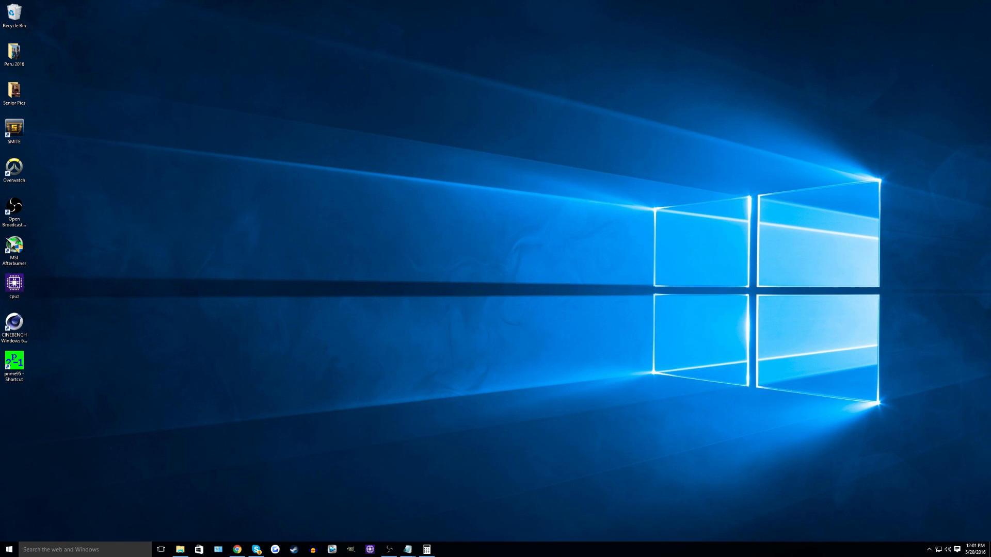
Launch Prime95 for a Blend torture test and HWMonitor to watch temperatures.
click(13, 363)
text(h)
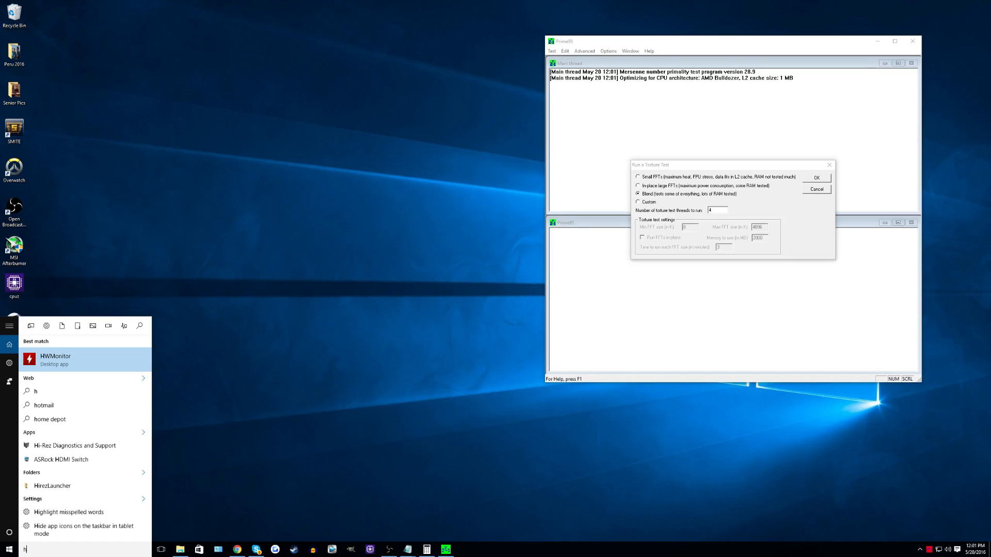
click(56, 359)
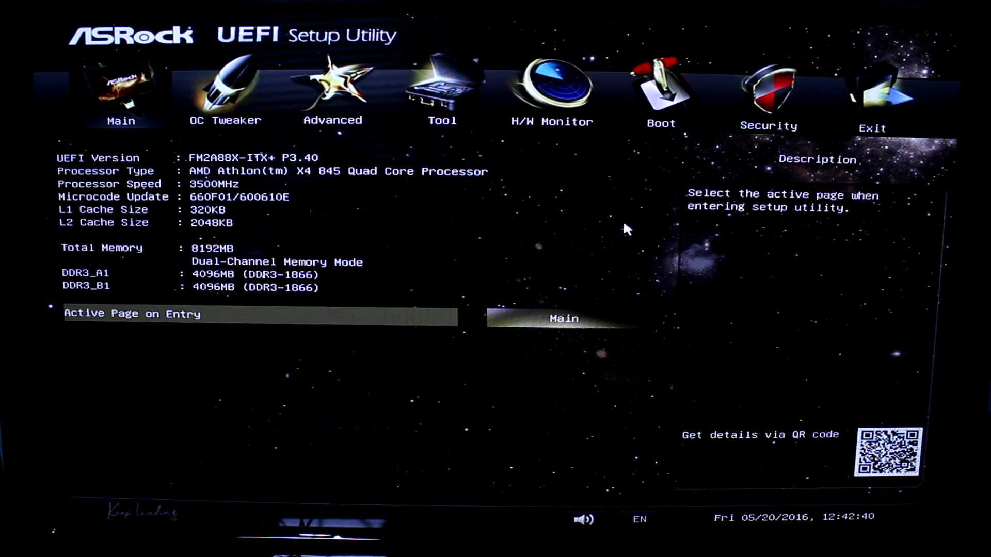
mouse_move(685, 227)
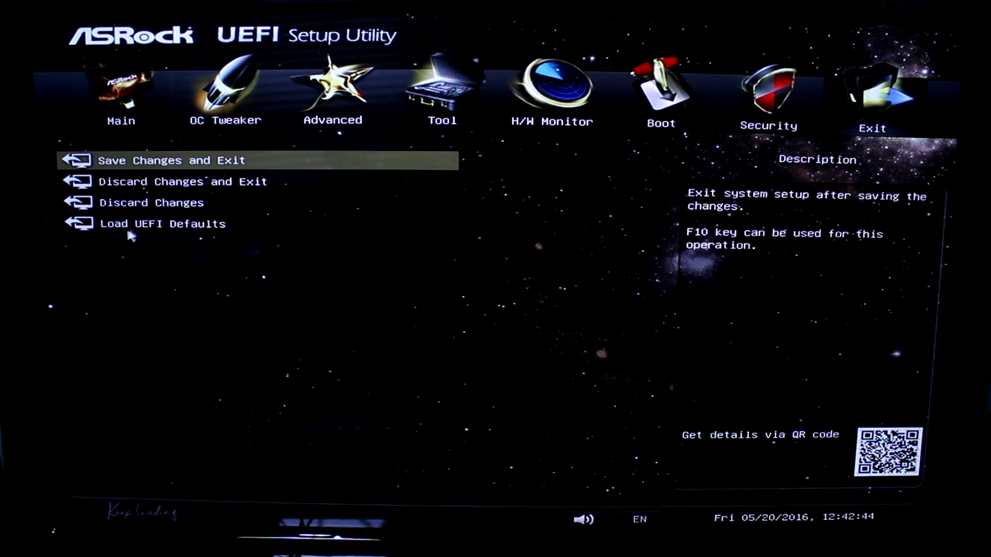
Load UEFI Defaults from the Exit page to restore every setting.
click(162, 224)
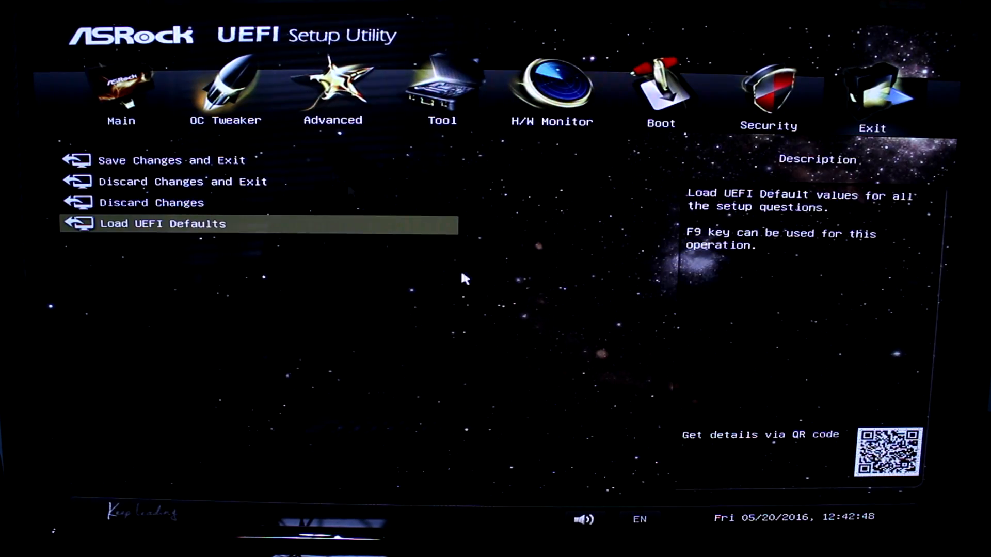
mouse_move(133, 171)
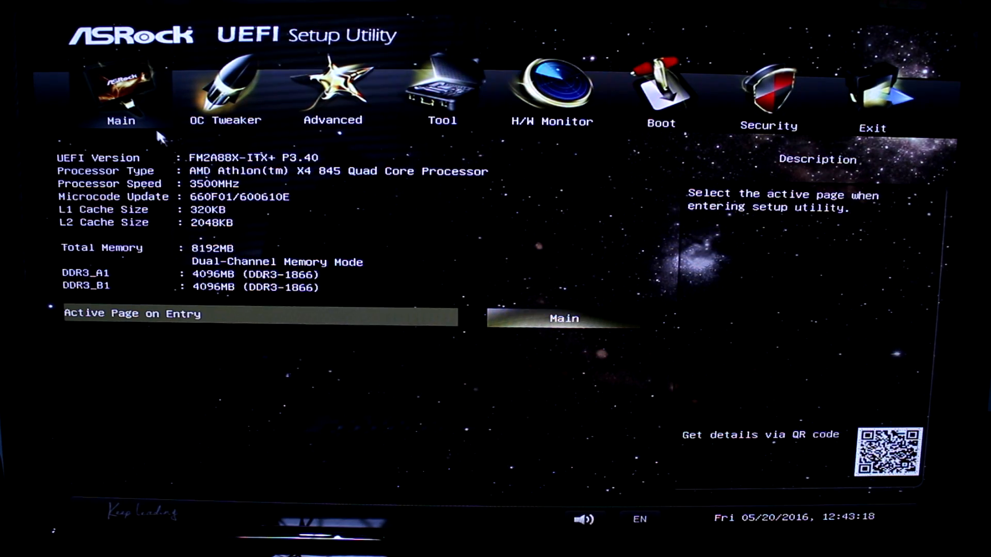
mouse_move(322, 167)
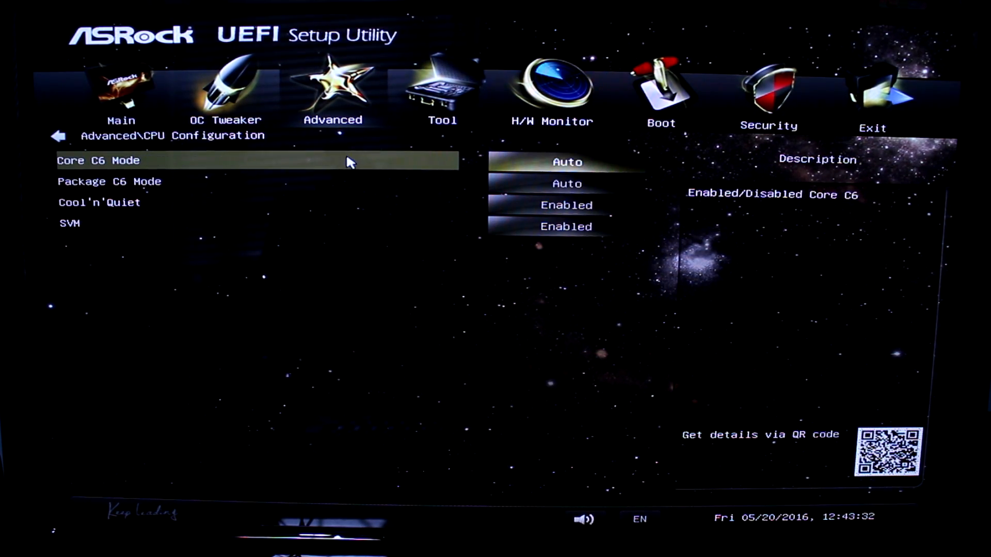
Set Core C6 Mode to Disabled in the CPU configuration.
click(566, 162)
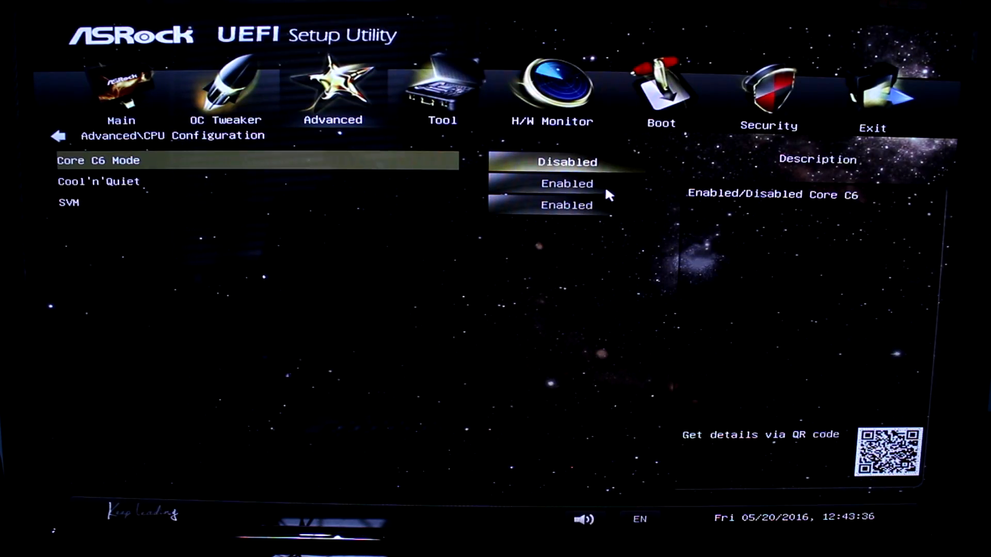
key(Down)
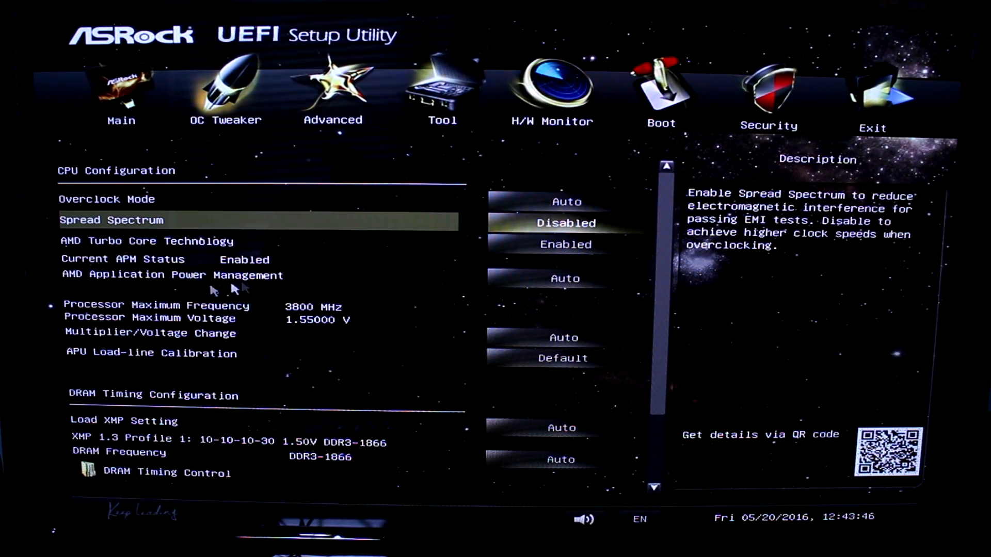
Set AMD Application Power Management to Disabled in OC Tweaker.
click(170, 275)
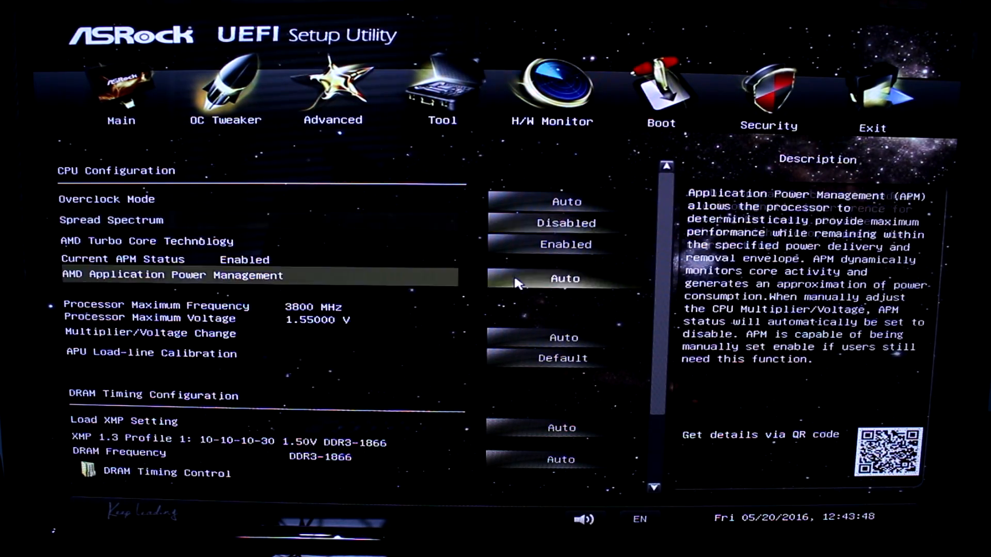
click(565, 223)
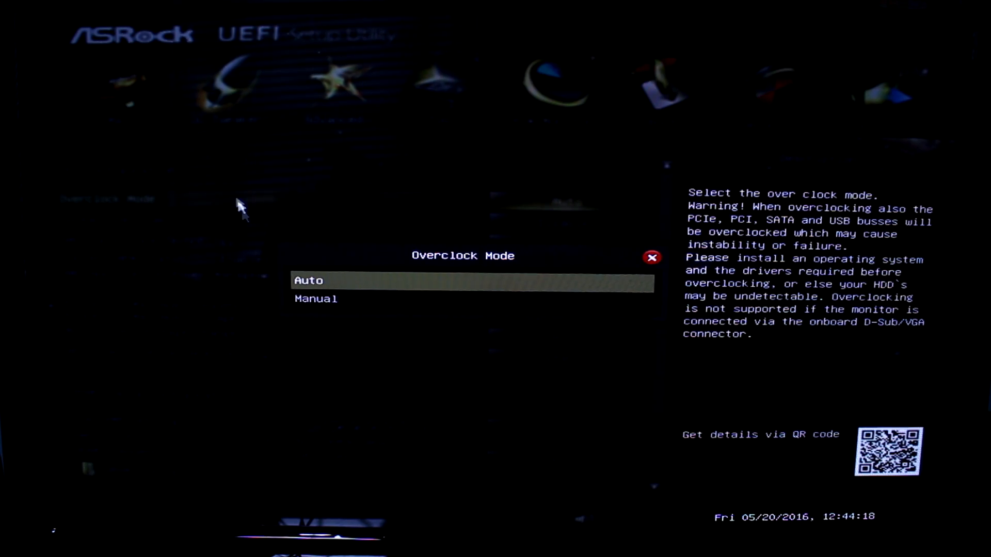
Set Overclock Mode to Manual and start editing the 100 MHz APU/PCIE frequency.
click(316, 299)
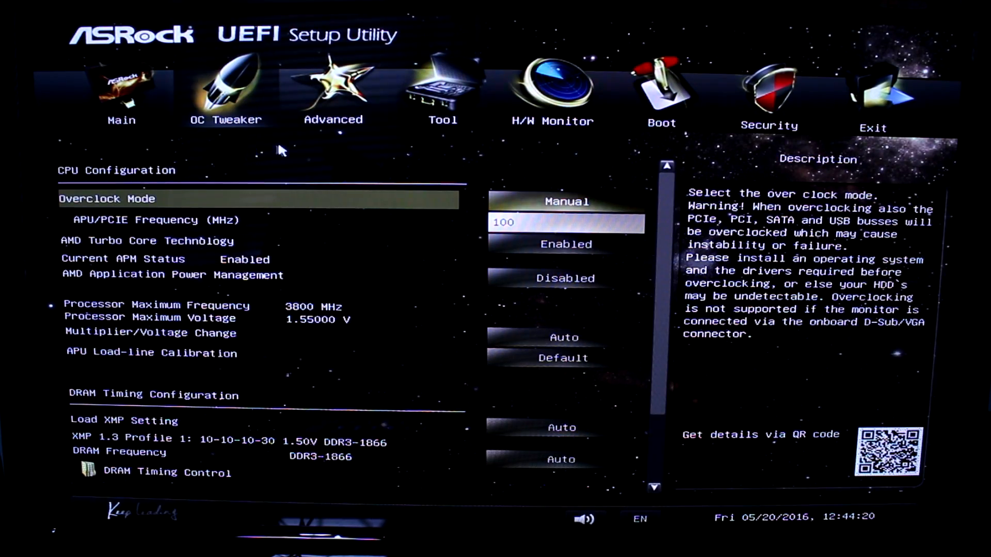
mouse_move(357, 165)
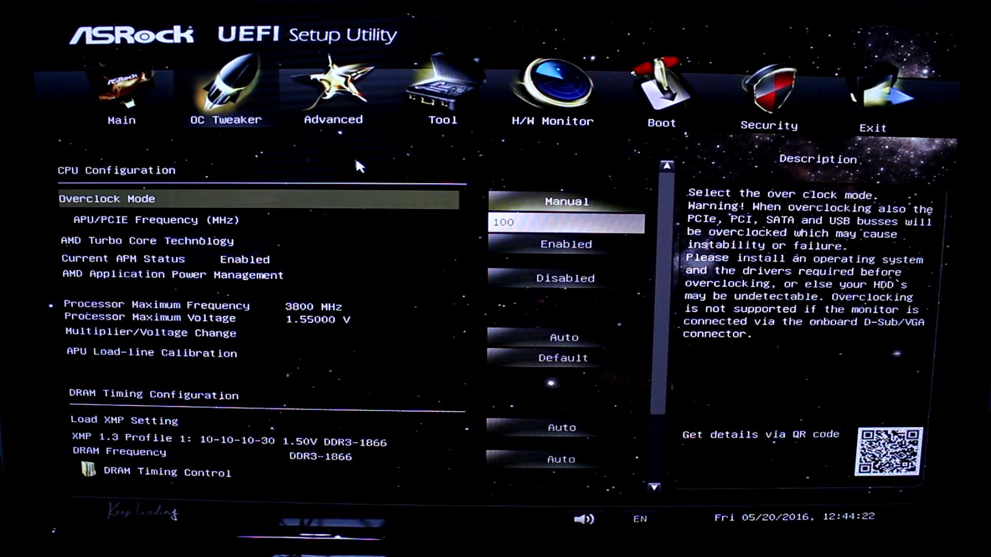
mouse_move(130, 177)
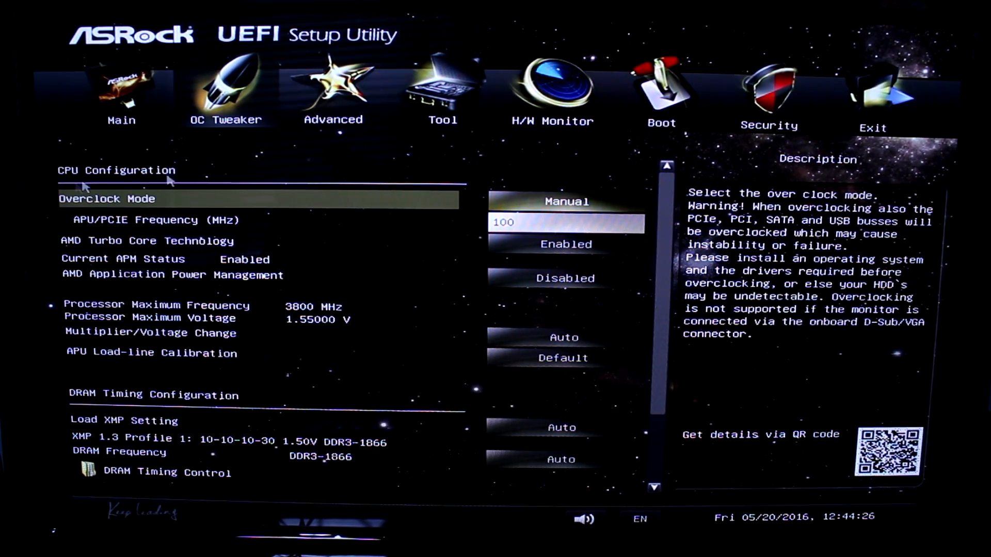
mouse_move(255, 164)
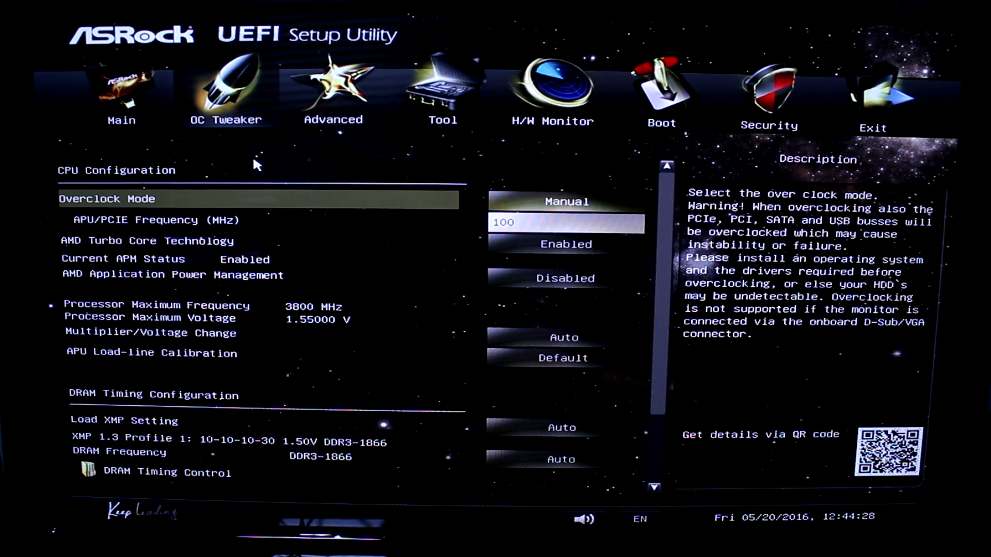
mouse_move(176, 224)
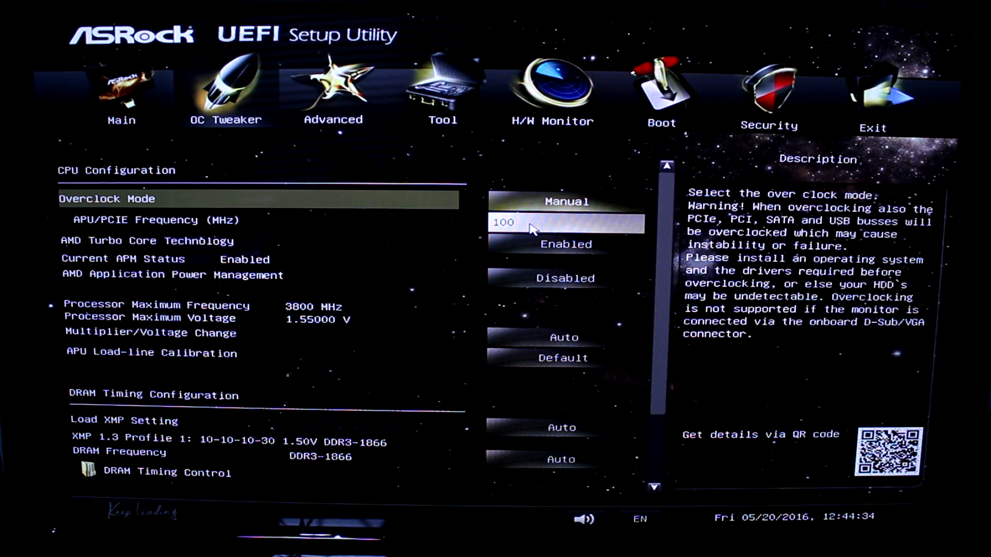
key(Down)
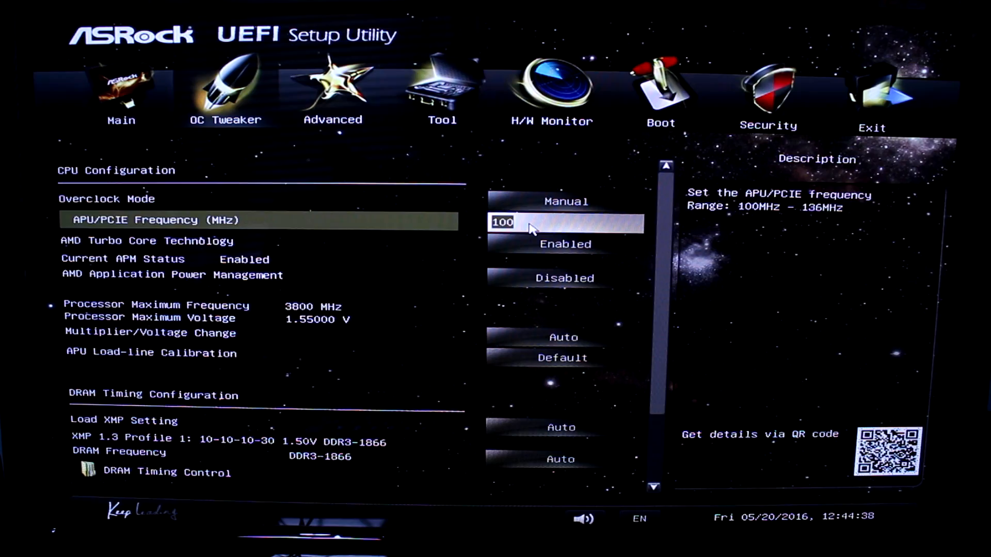
key(Backspace)
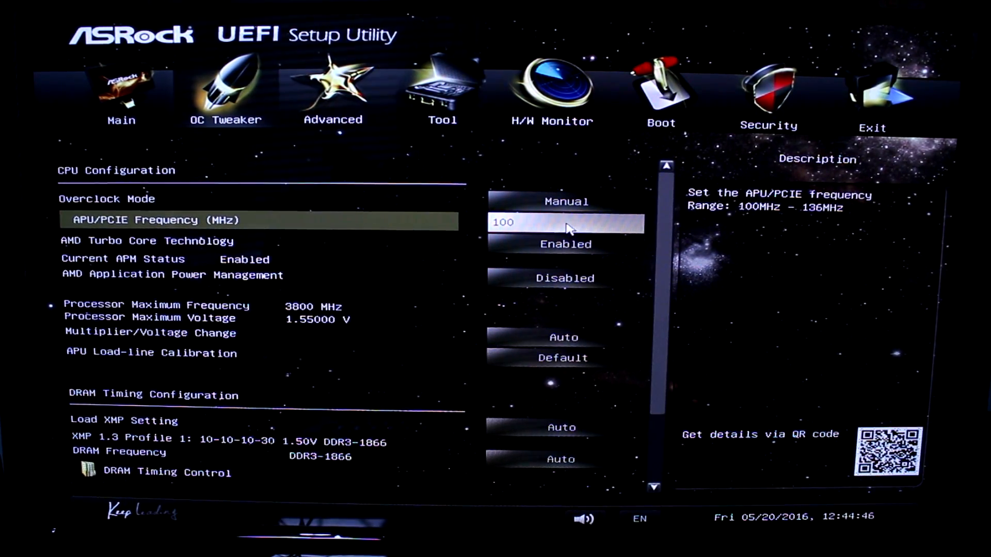
mouse_move(436, 163)
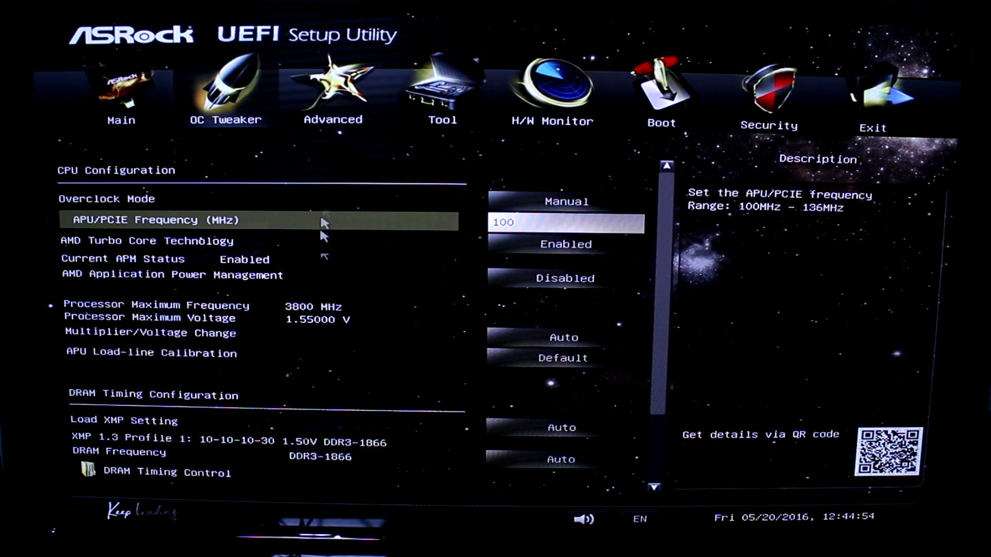
mouse_move(148, 342)
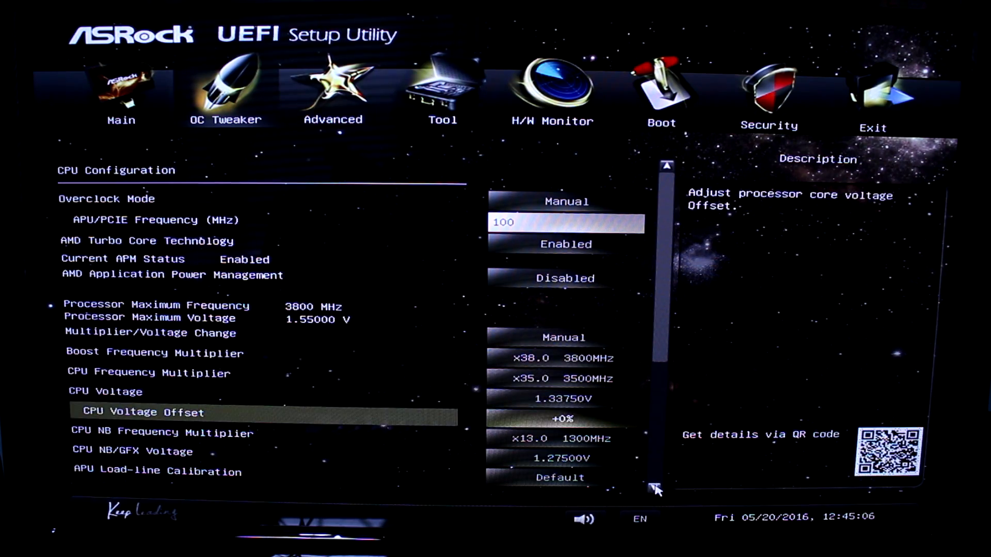
Scroll down to reveal the x38 boost, x35 multiplier and 1.33750V voltage settings.
scroll(down, 3)
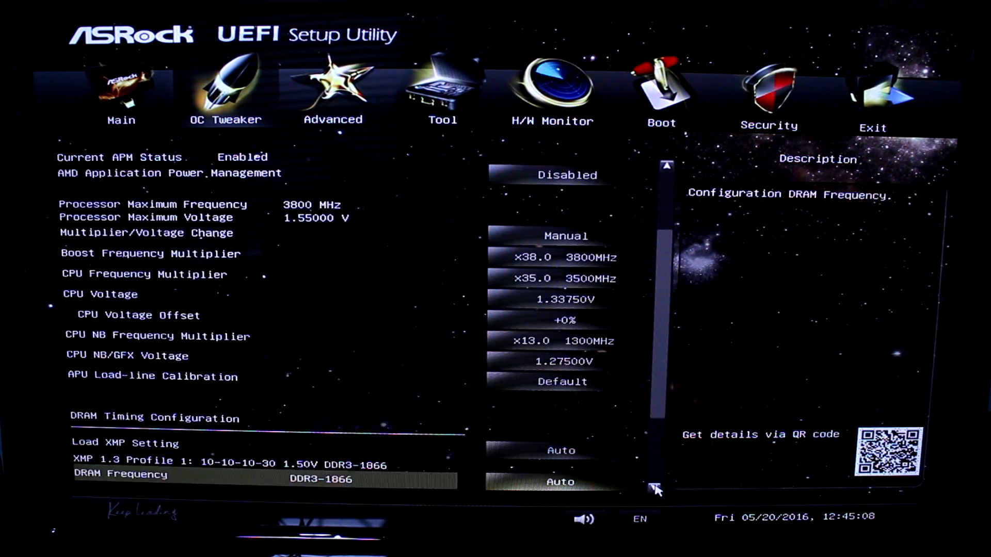
scroll(down, 3)
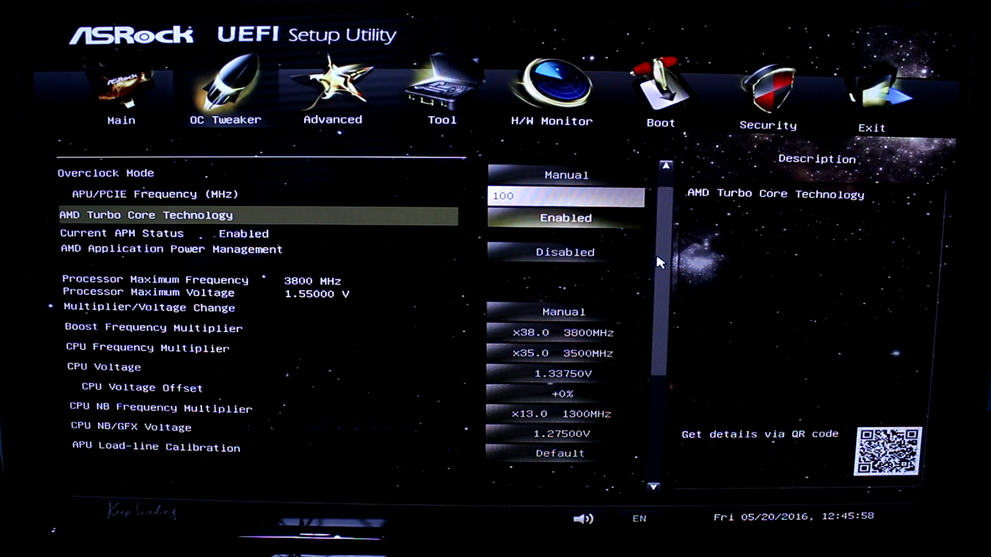
mouse_move(631, 327)
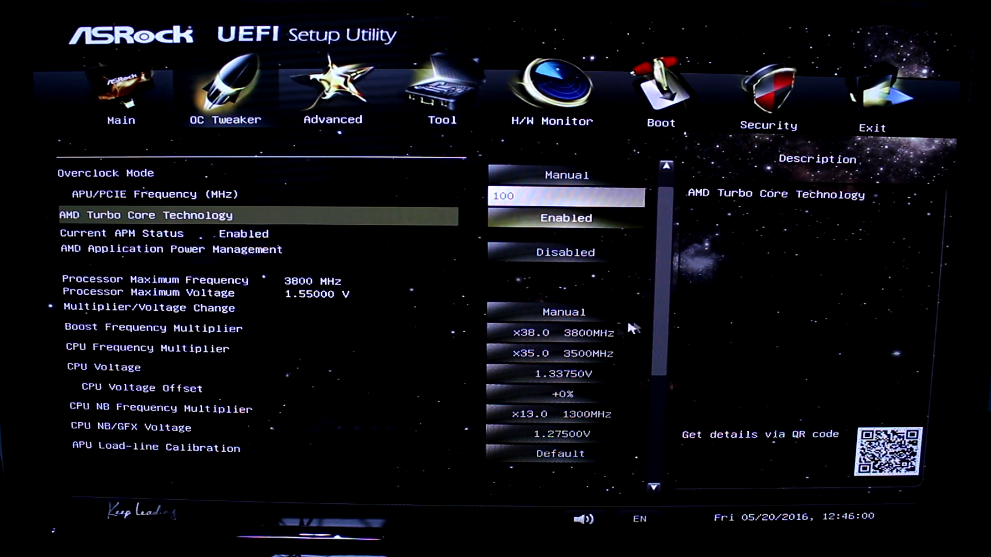
mouse_move(659, 283)
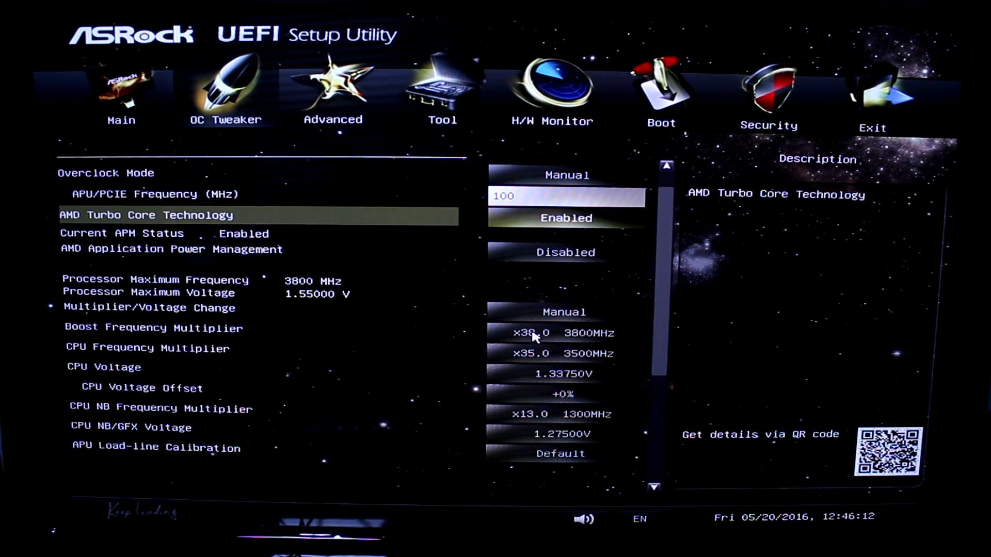
mouse_move(389, 285)
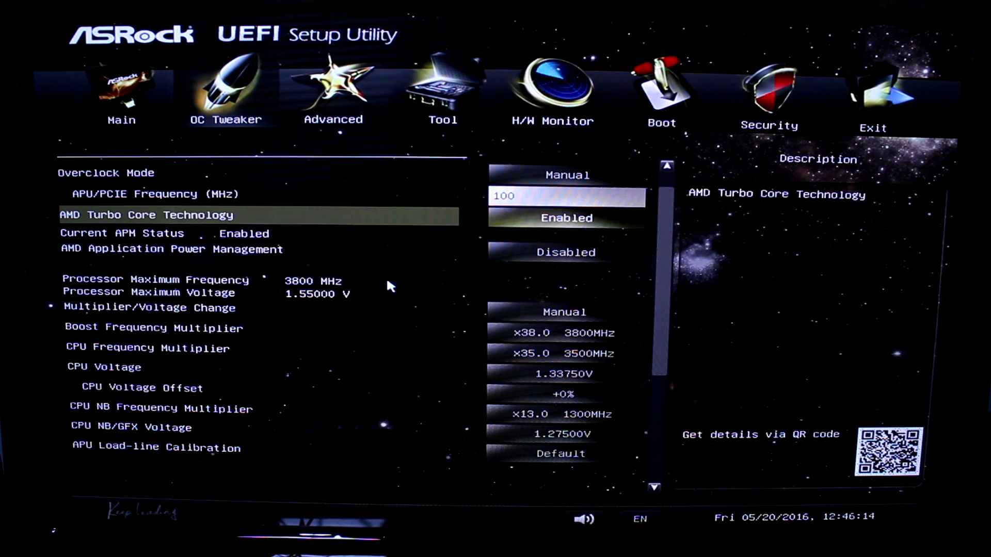
mouse_move(440, 234)
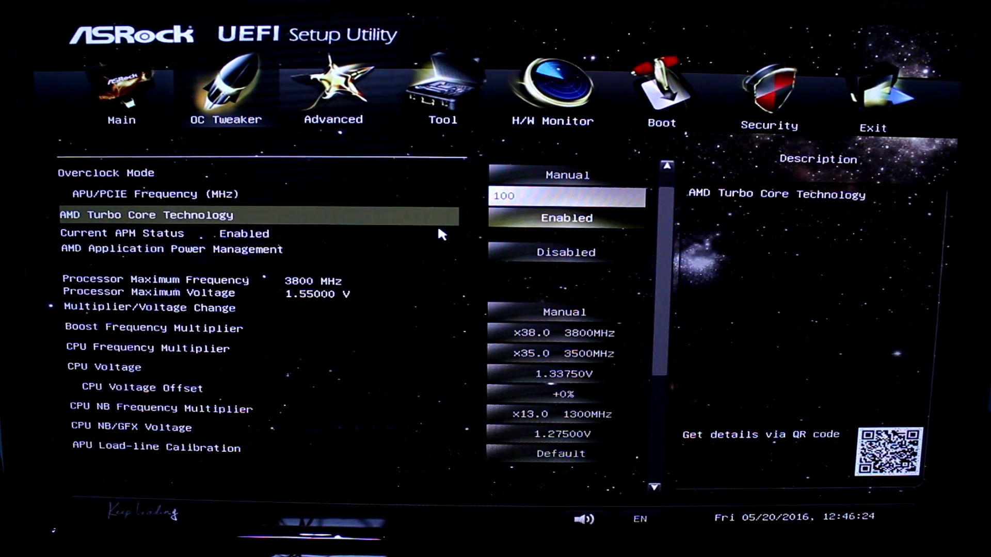
mouse_move(417, 226)
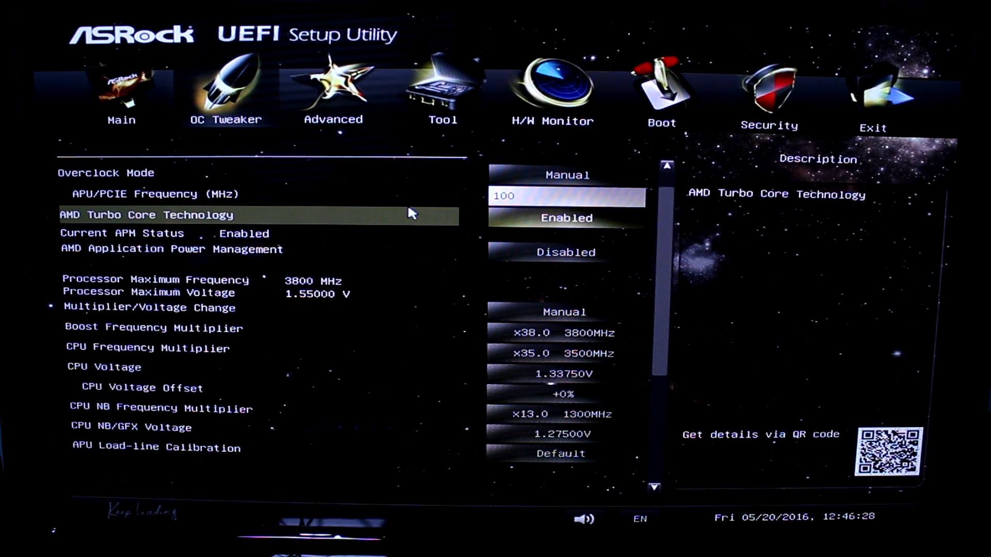
mouse_move(259, 255)
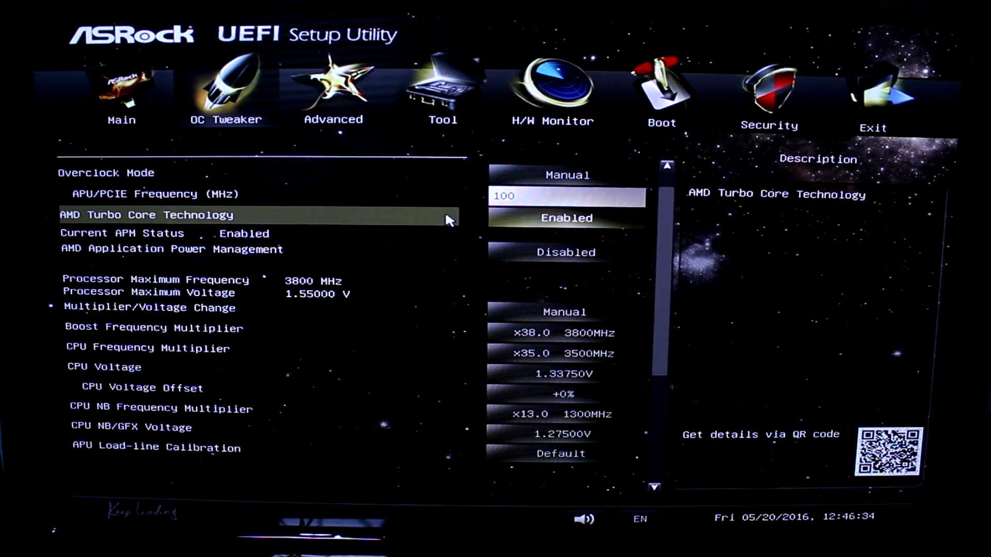
click(565, 252)
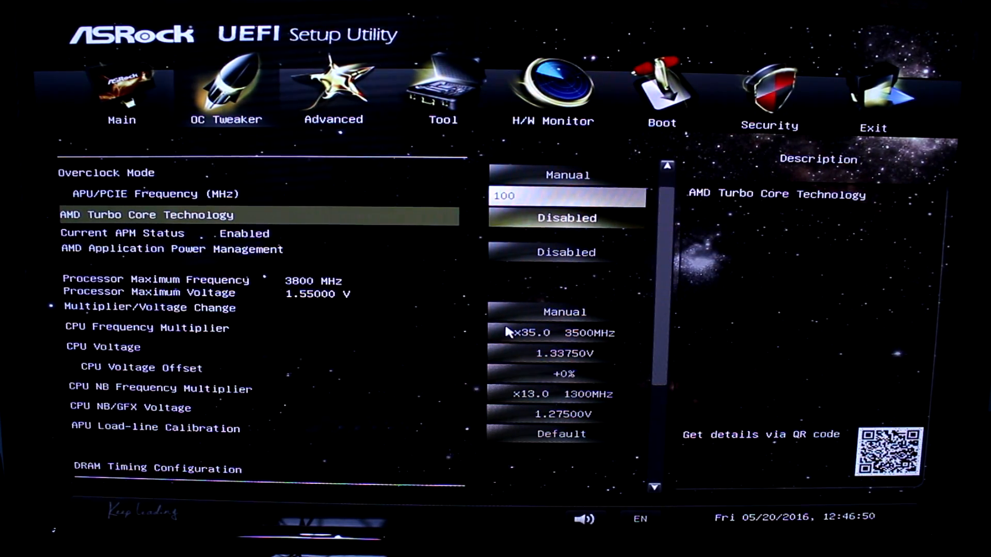
click(565, 218)
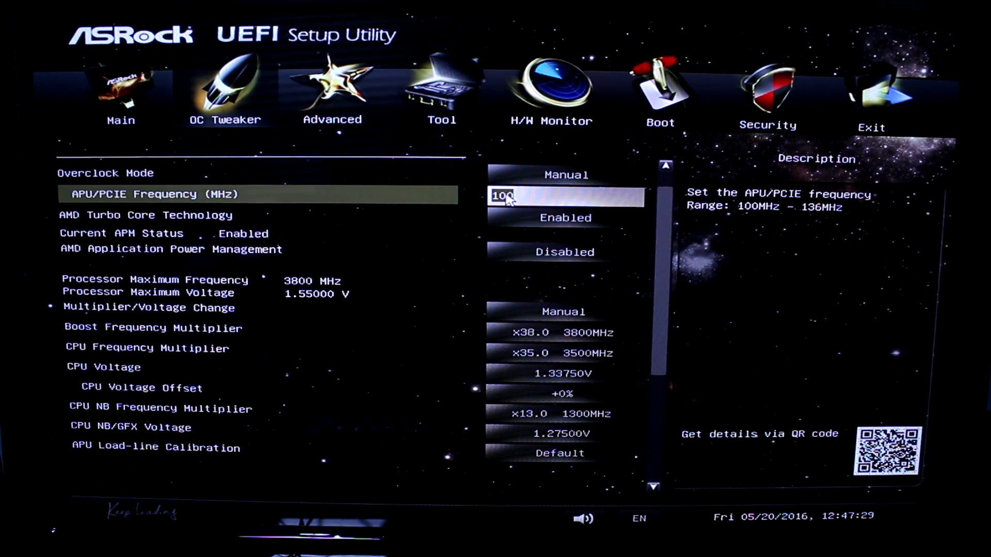
mouse_move(736, 219)
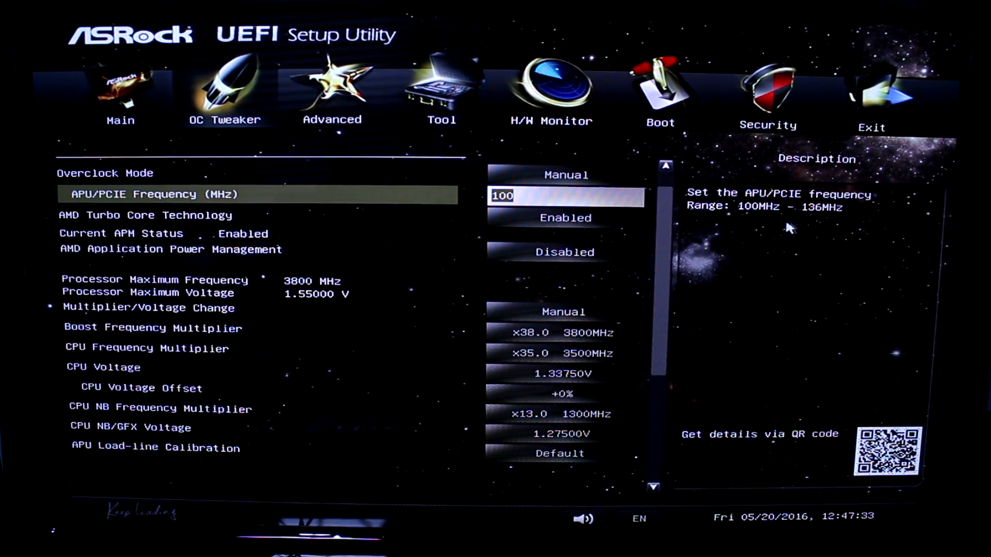
mouse_move(837, 212)
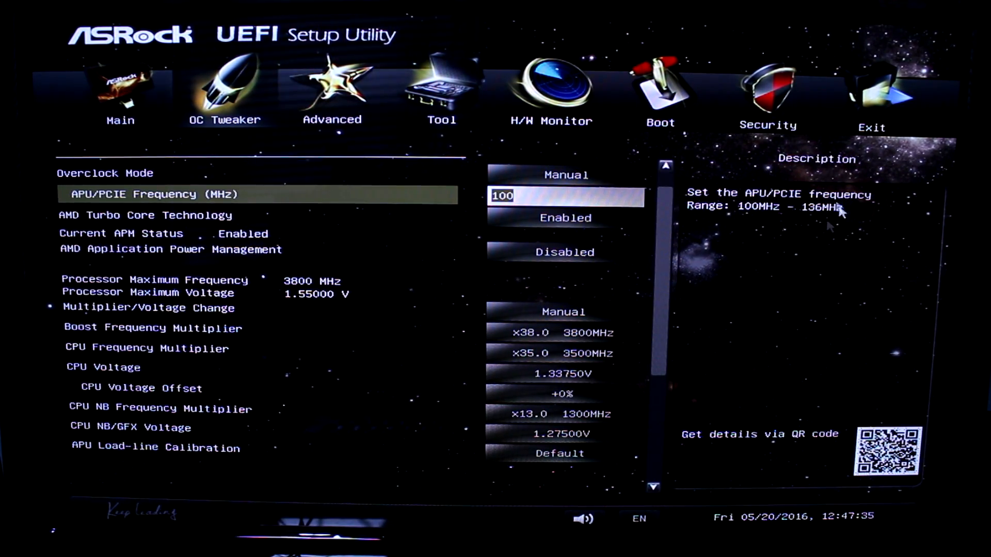
mouse_move(860, 185)
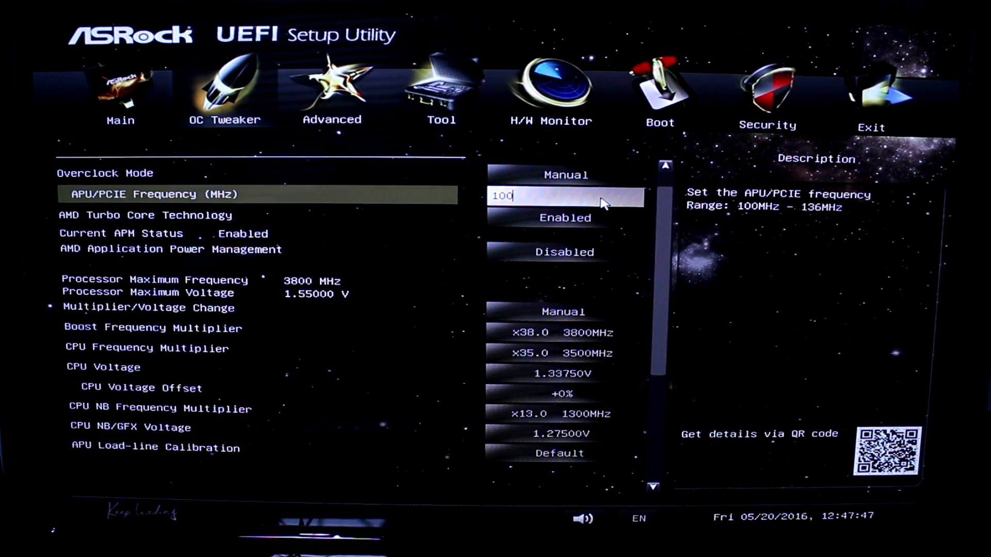
Change the APU/PCIE frequency from 100 to 105 MHz and choose Save Changes and Exit.
key(Backspace)
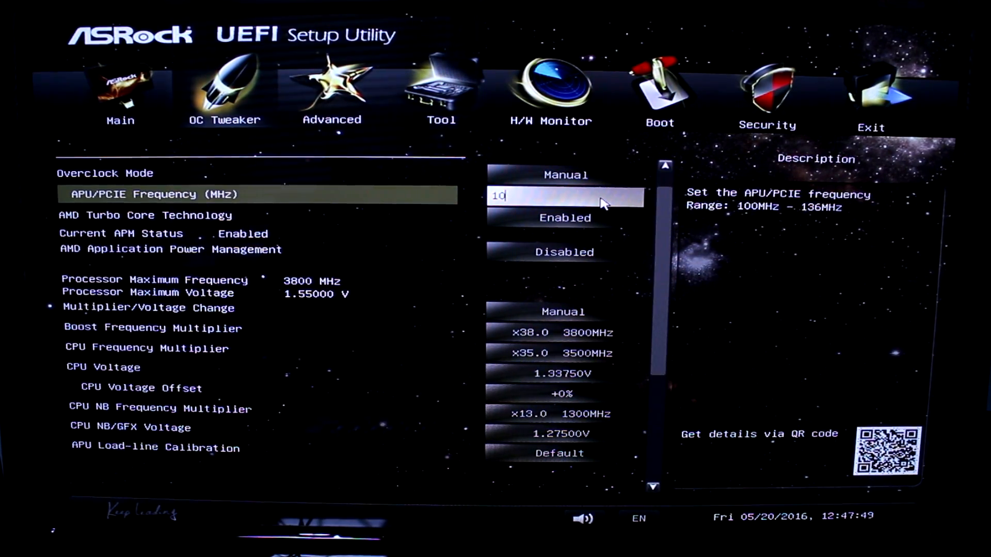
text(5)
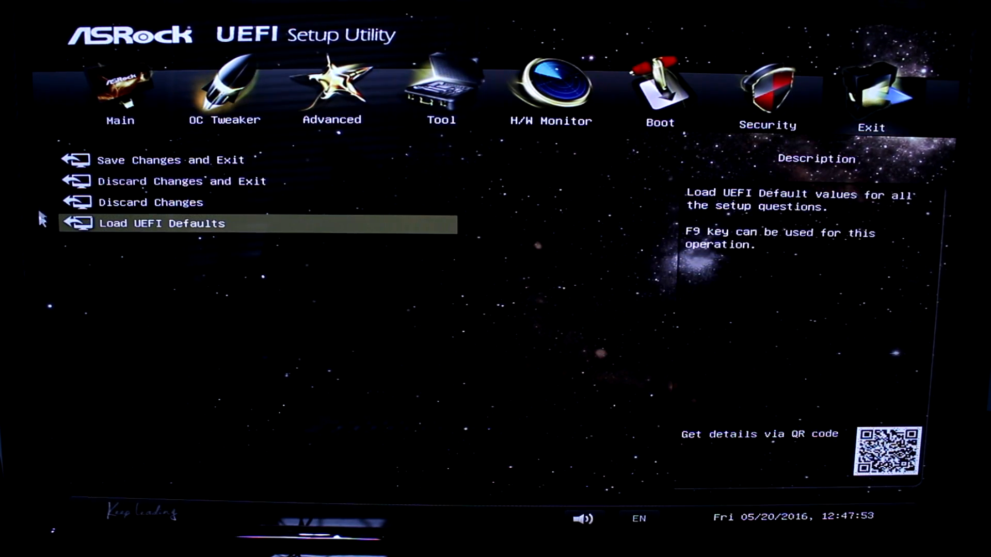
click(170, 158)
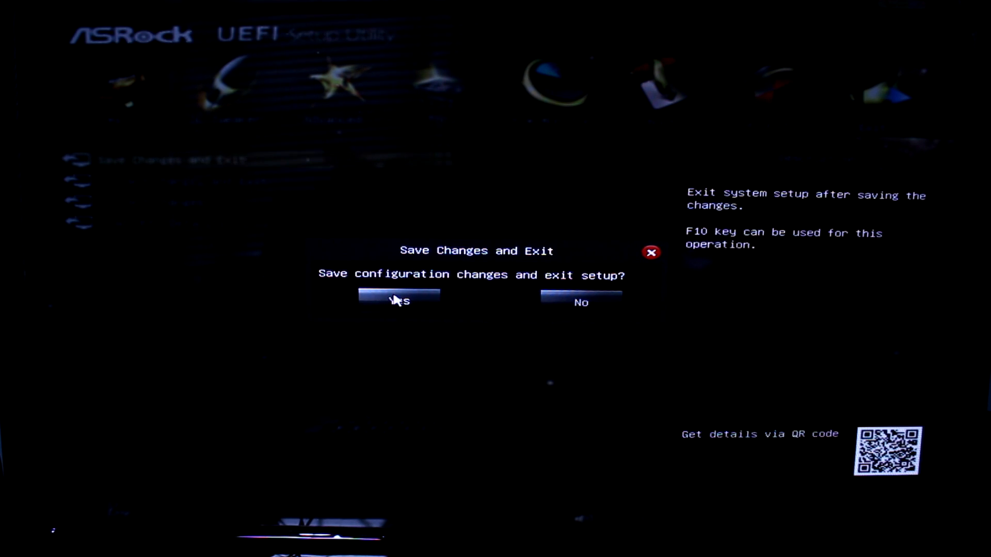
Confirm saving and reboot, then check APU/PCIE frequency reads 105 MHz in CPU Configuration.
click(398, 301)
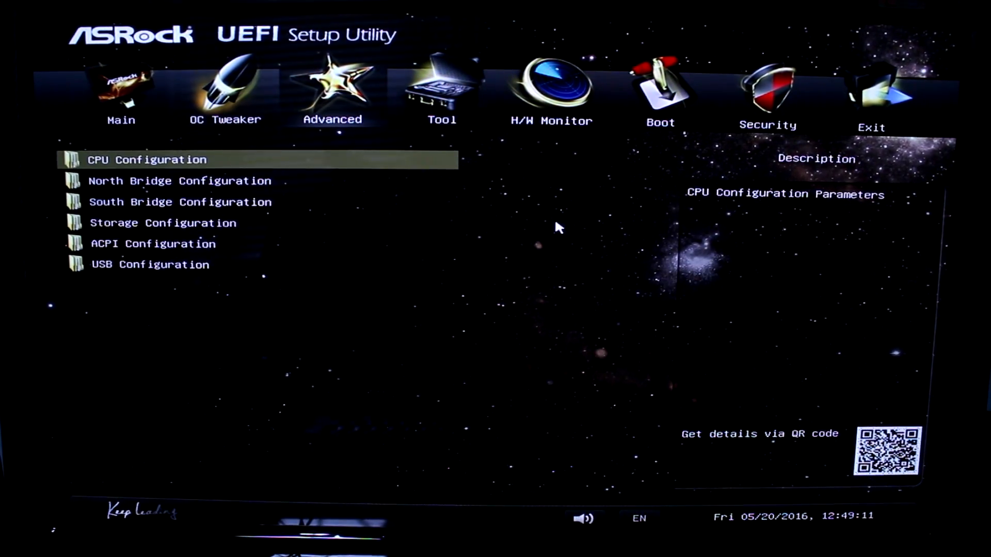
click(146, 159)
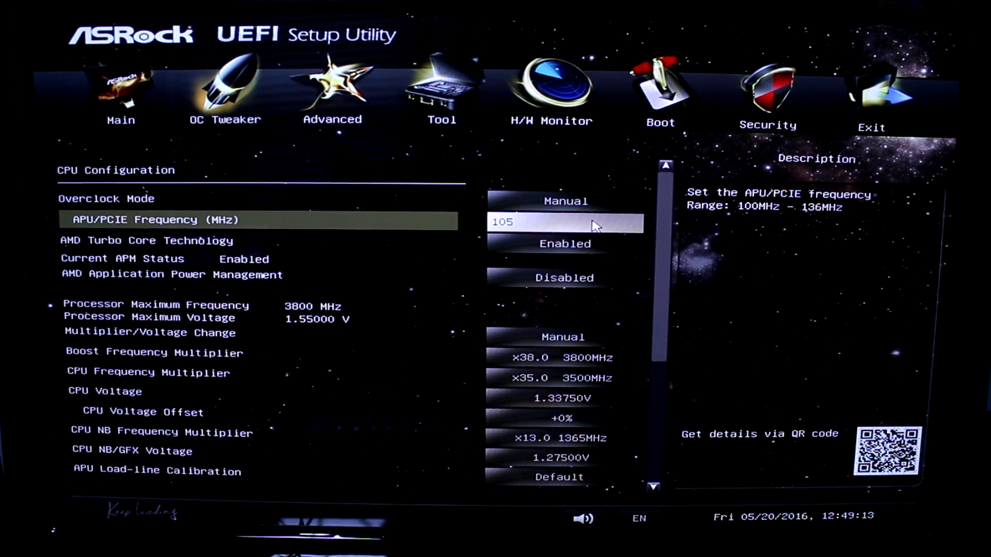
key(Down)
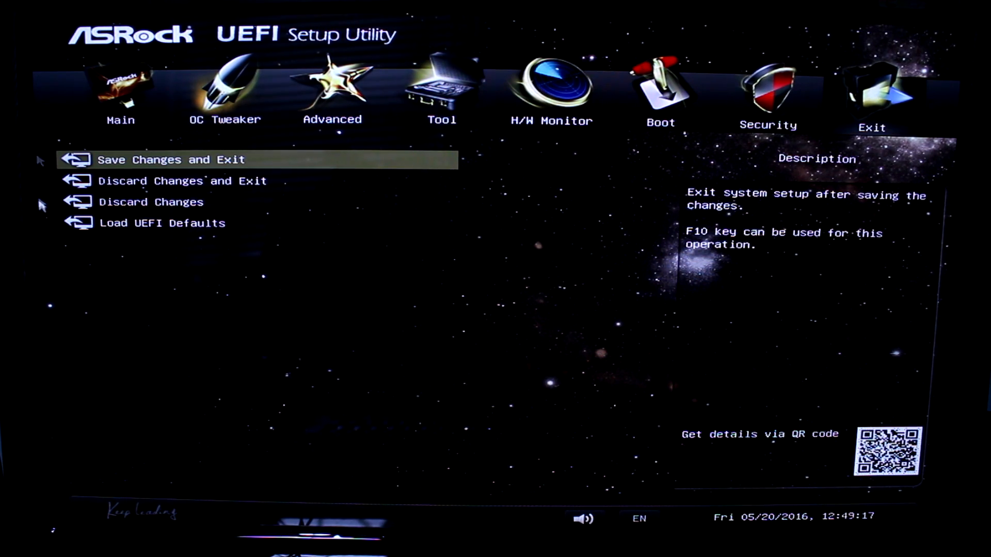
click(168, 159)
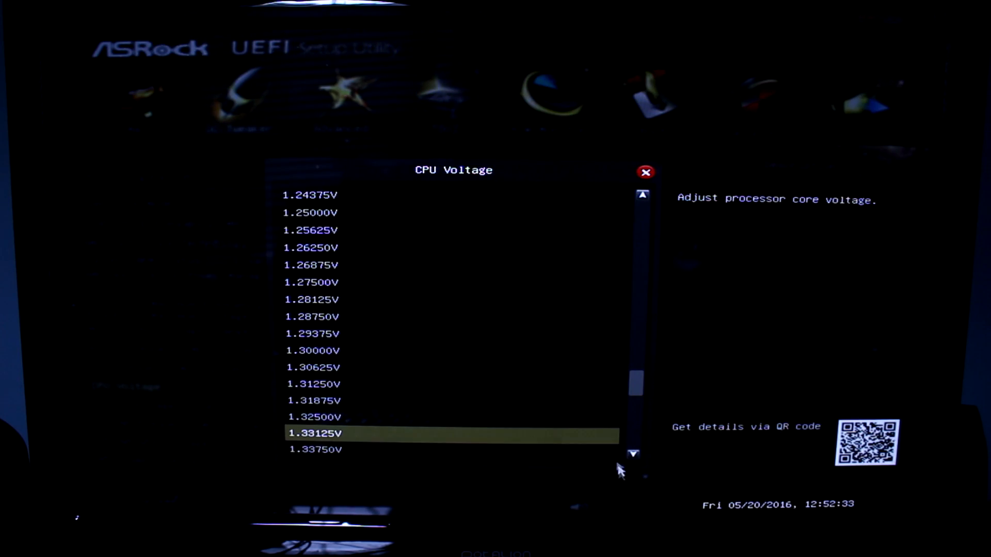
Set CPU Voltage to 1.35000 V in CPU Configuration.
click(635, 454)
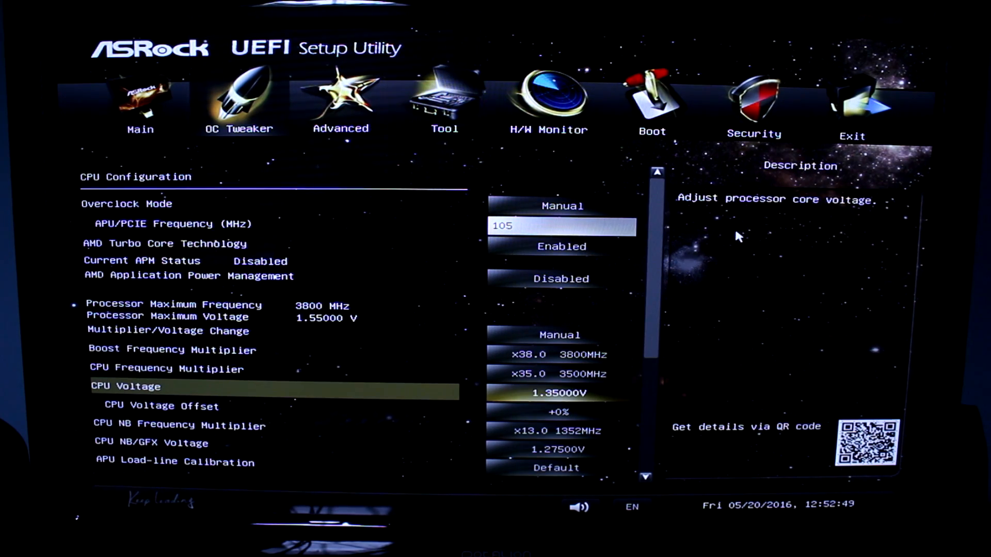
mouse_move(572, 455)
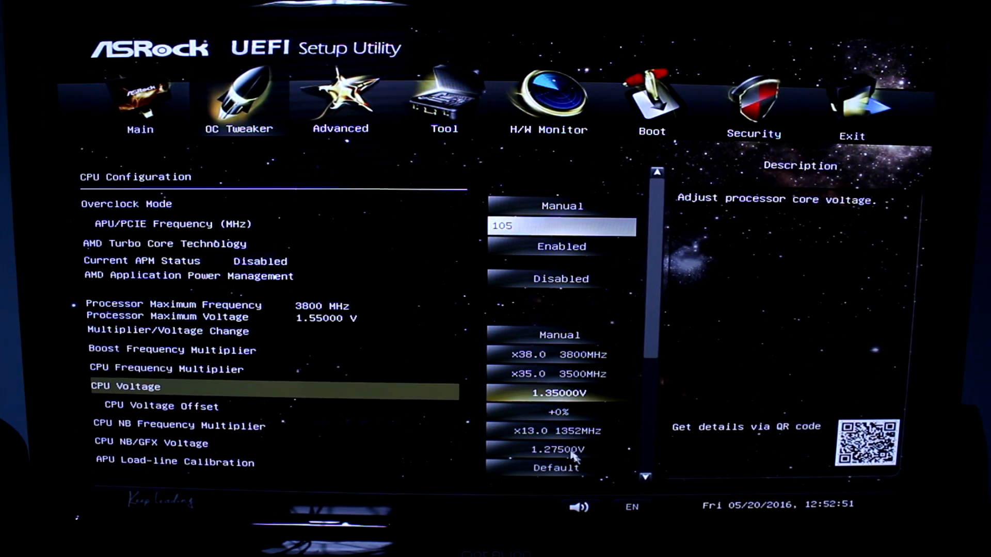